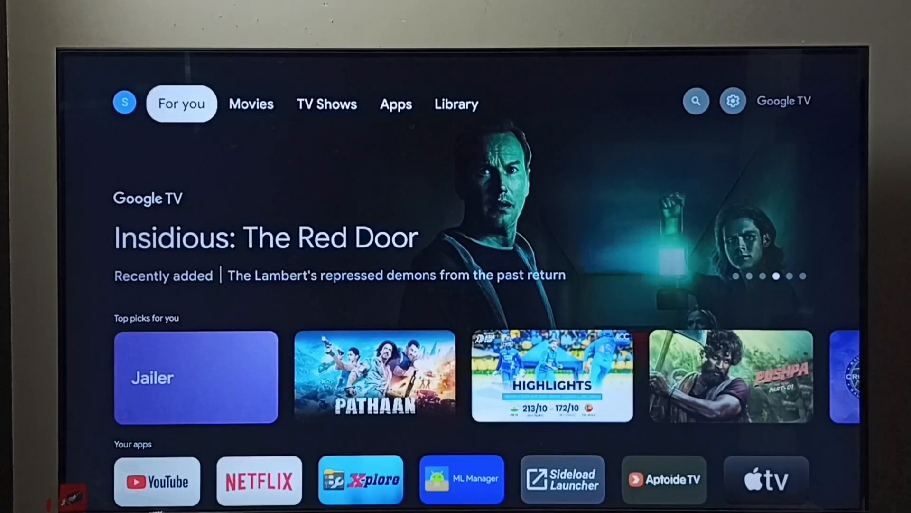
- Open the Google TV search page with its suggested queries and genre categories
left_click(251, 103)
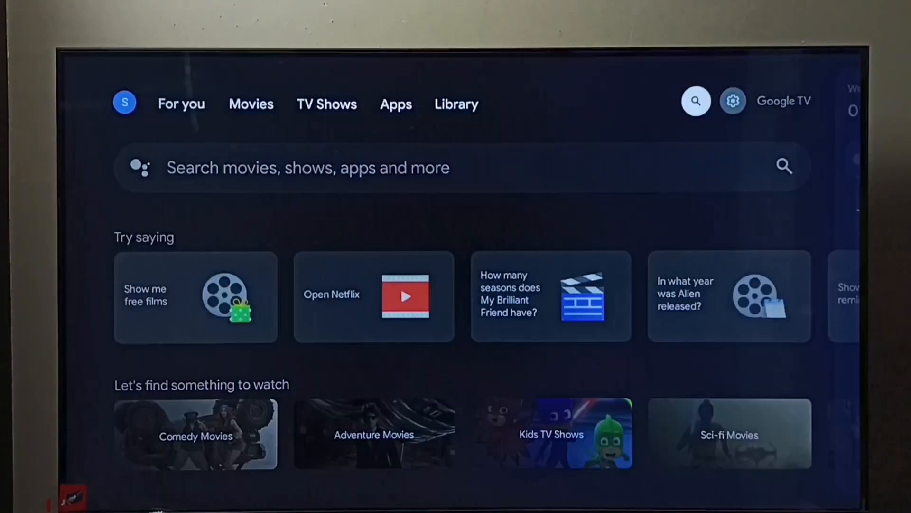
- Go to Settings, then the HDMI-CEC options under Display and sound
left_click(733, 101)
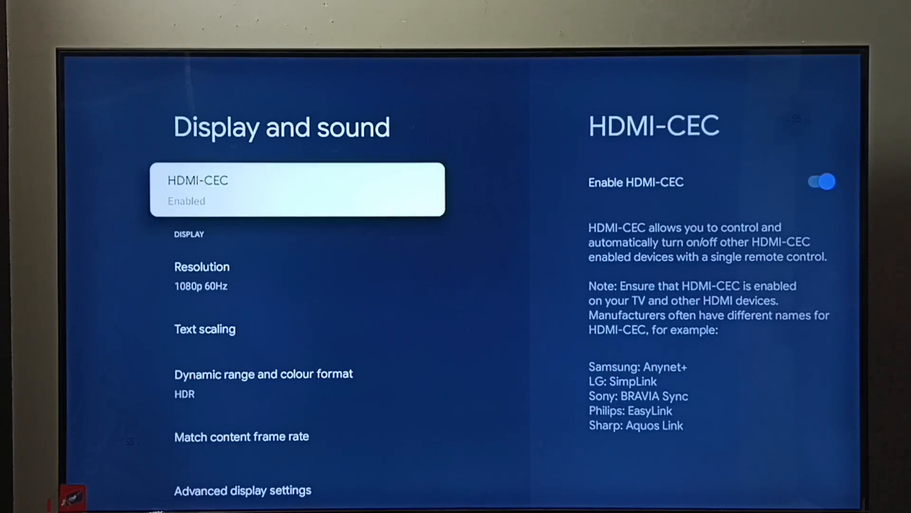
left_click(297, 189)
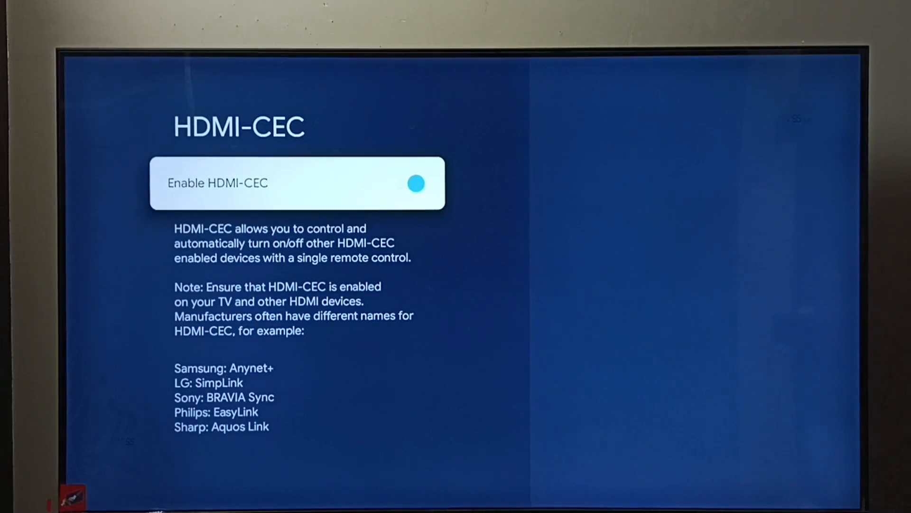
- Switch Enable HDMI-CEC off, then switch it back on
left_click(415, 183)
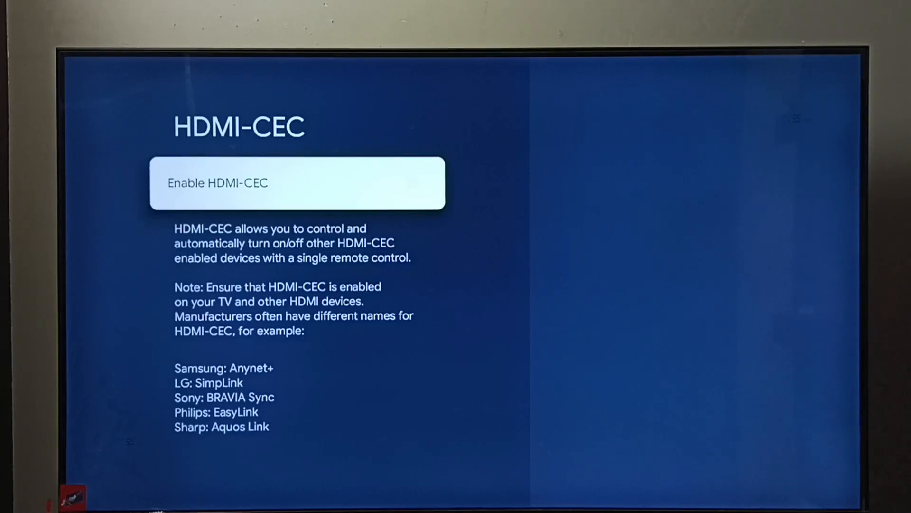
left_click(414, 184)
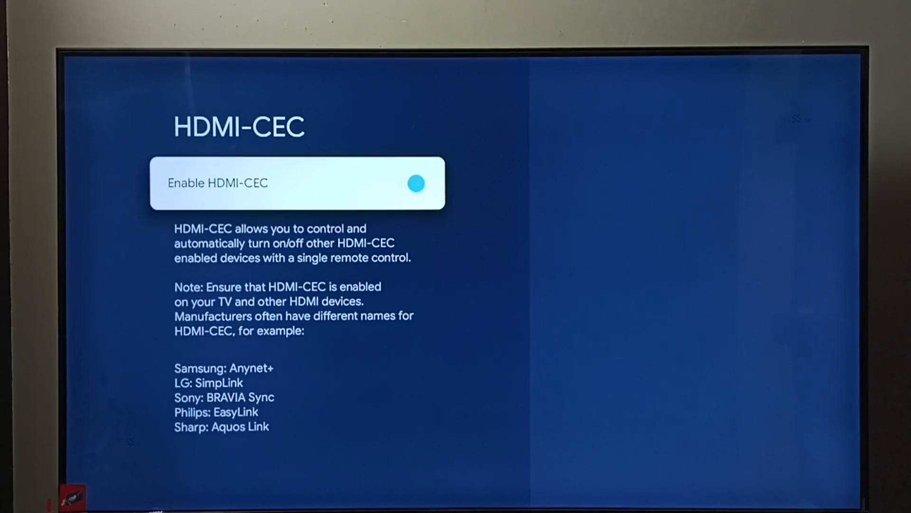
- Toggle Enable HDMI-CEC once more, leaving it shown as switched on
left_click(415, 183)
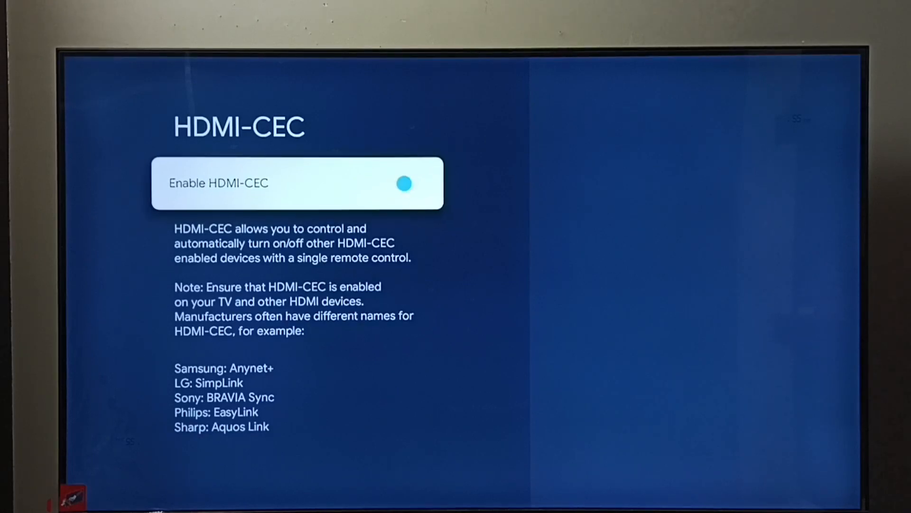